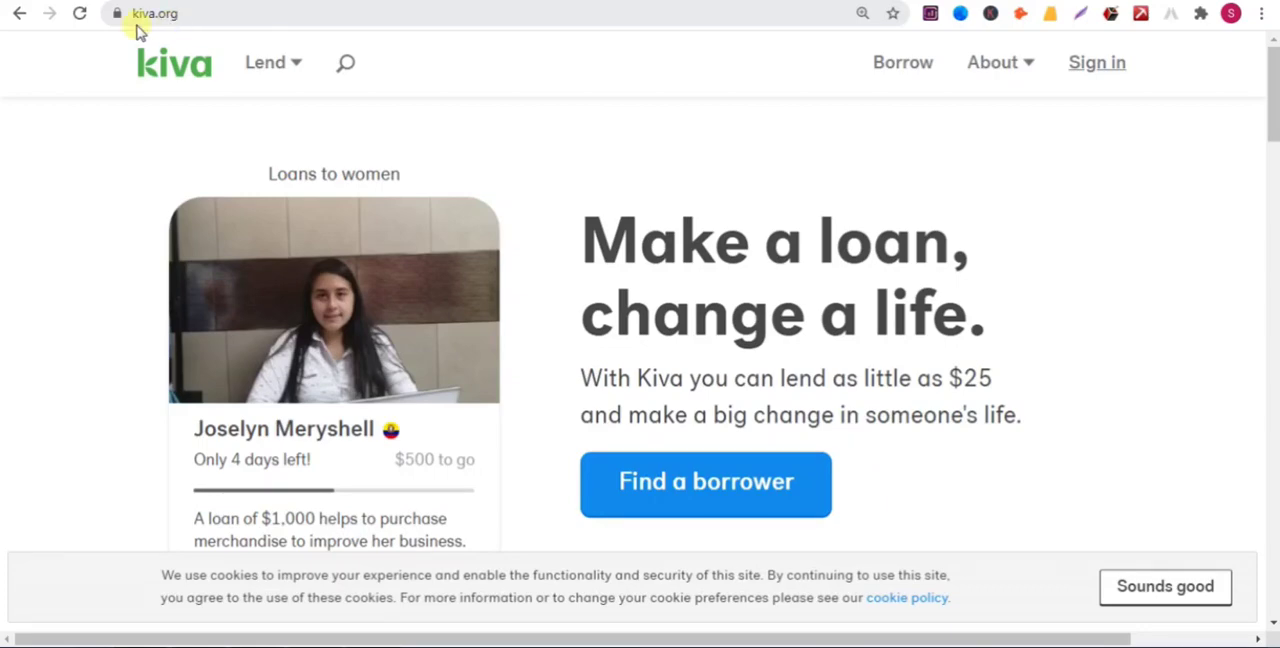
mouse_move(184, 28)
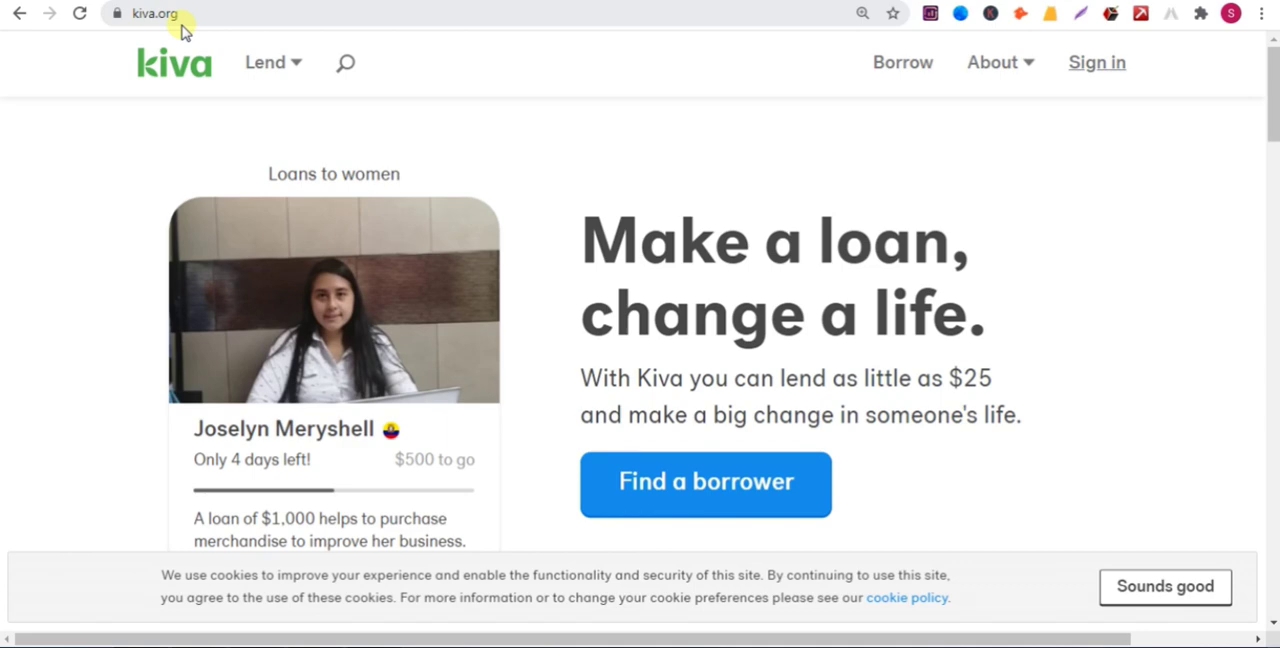
mouse_move(1096, 62)
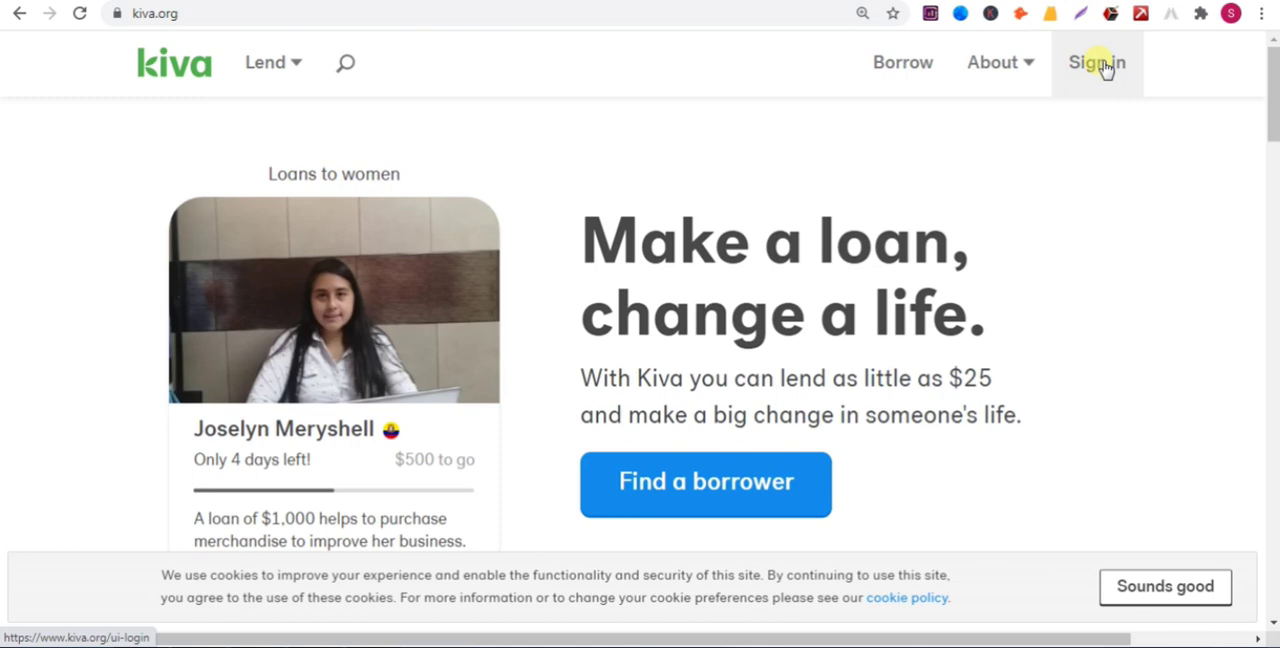
Step: Register a Kiva lender account for Sammy with a password and accept the Terms of Use
click(1096, 62)
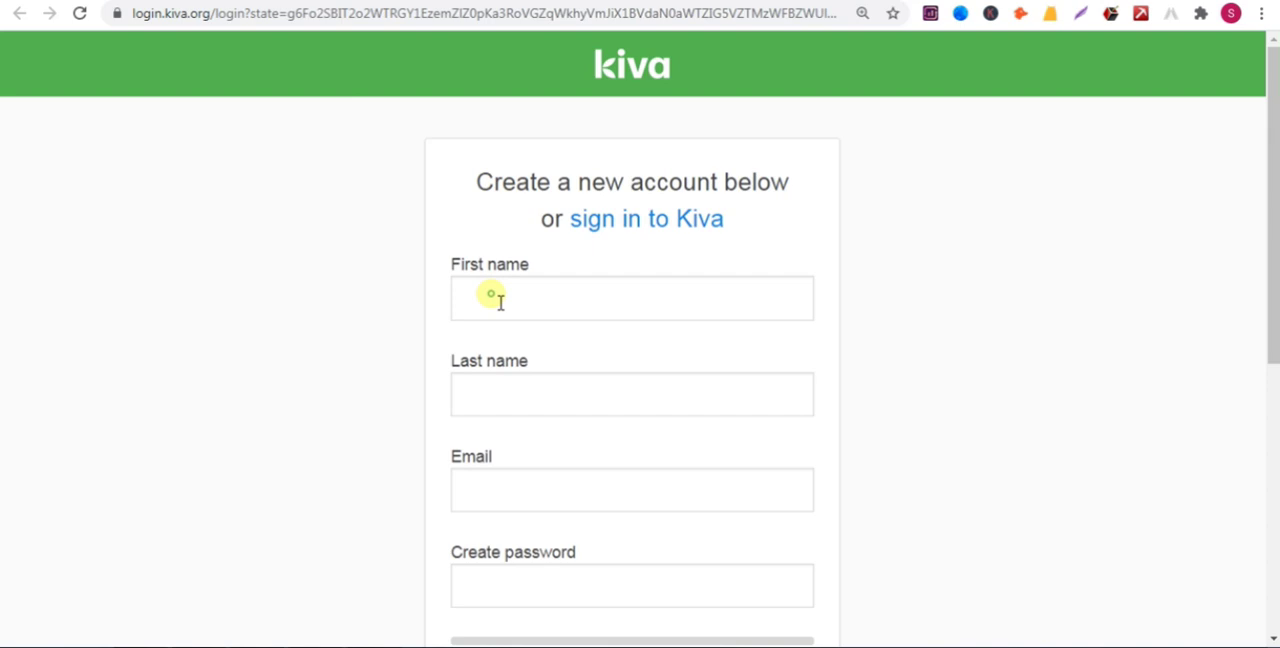
text(Sammy)
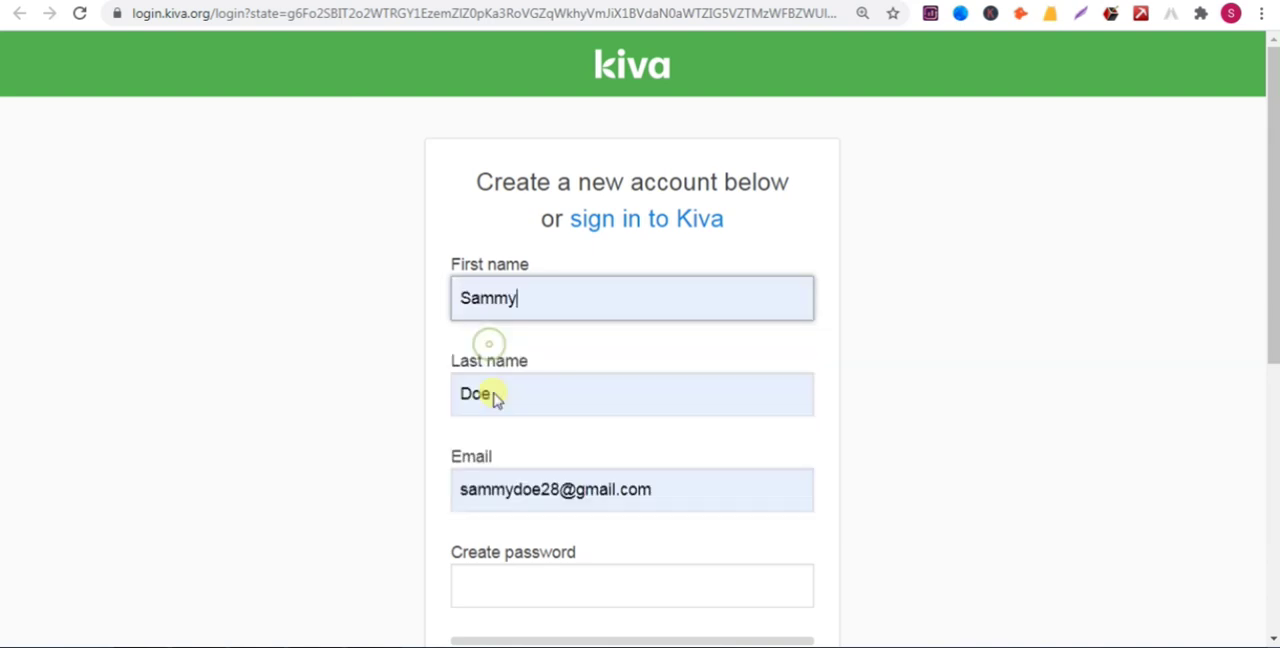
scroll(down, 3)
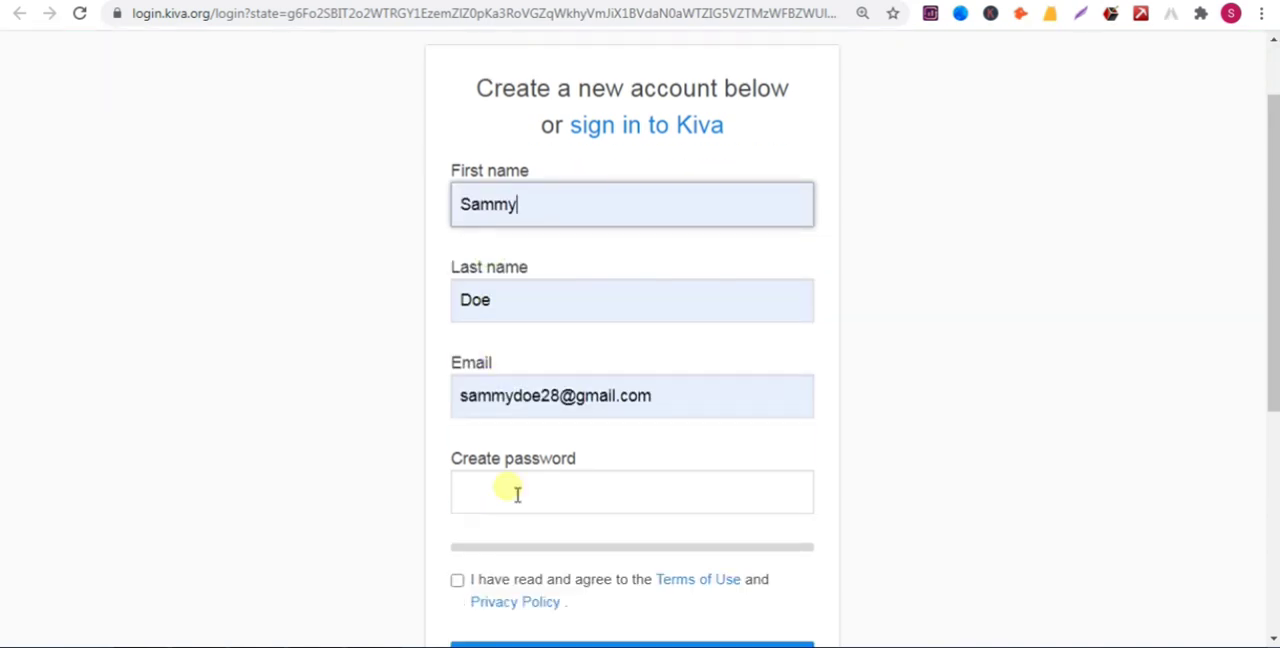
scroll(down, 3)
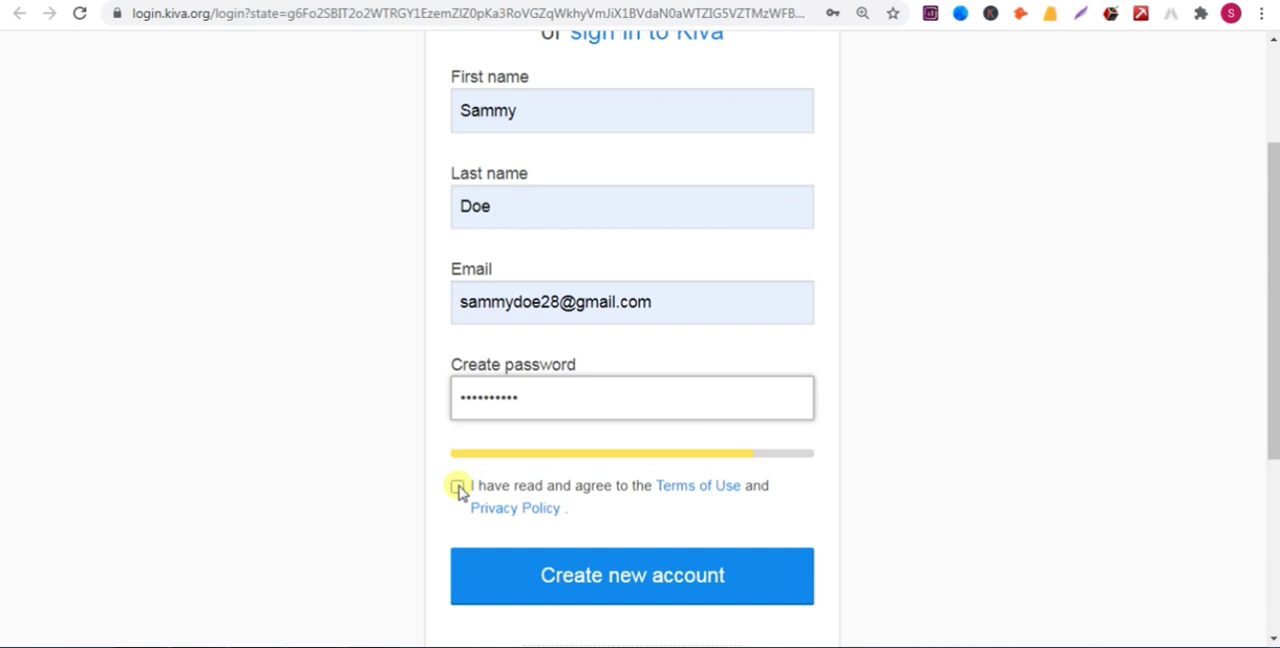
click(456, 484)
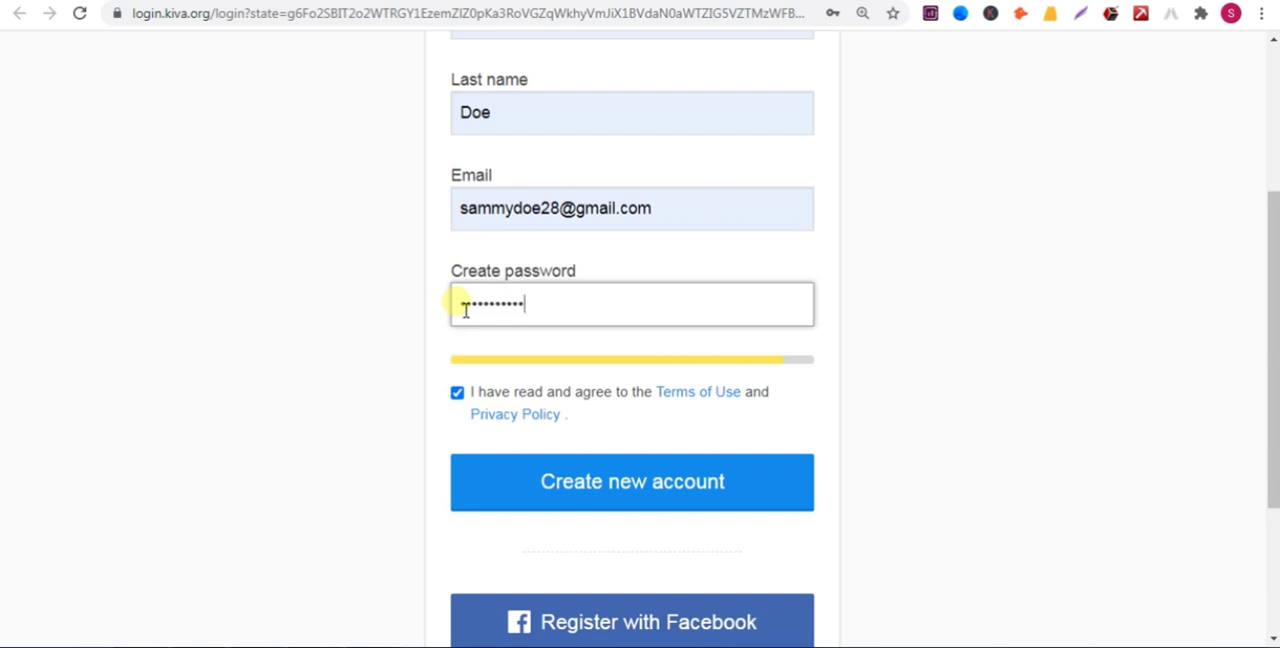
text(password)
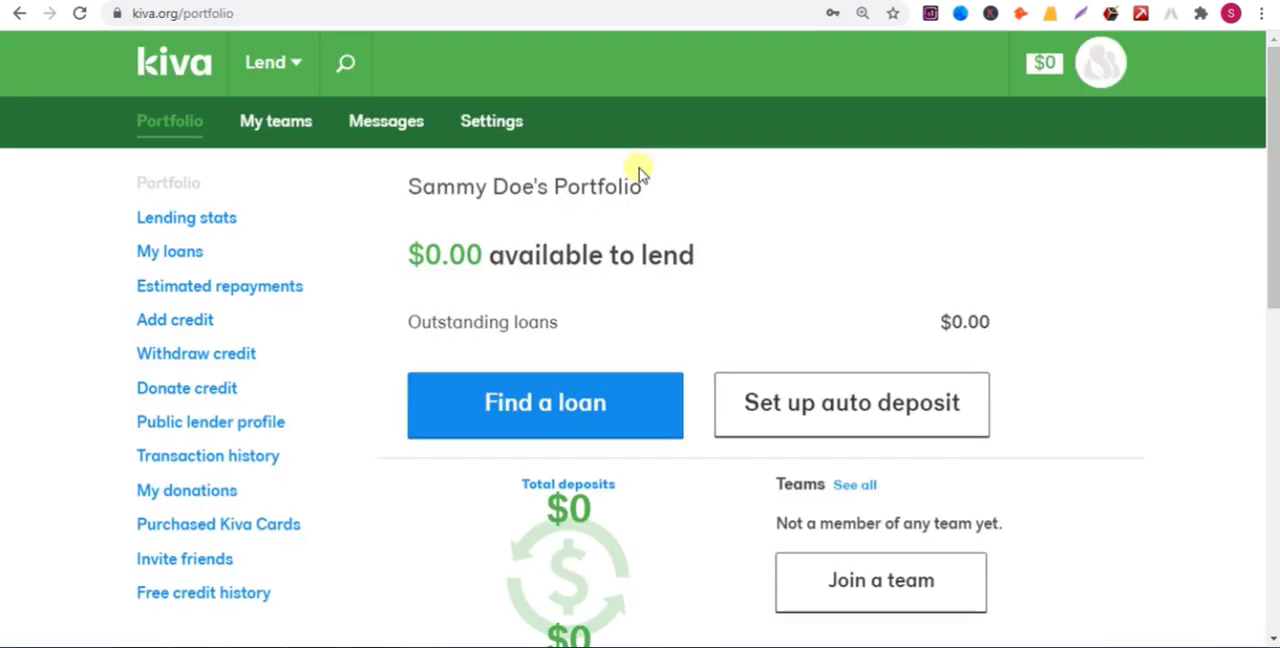
mouse_move(916, 104)
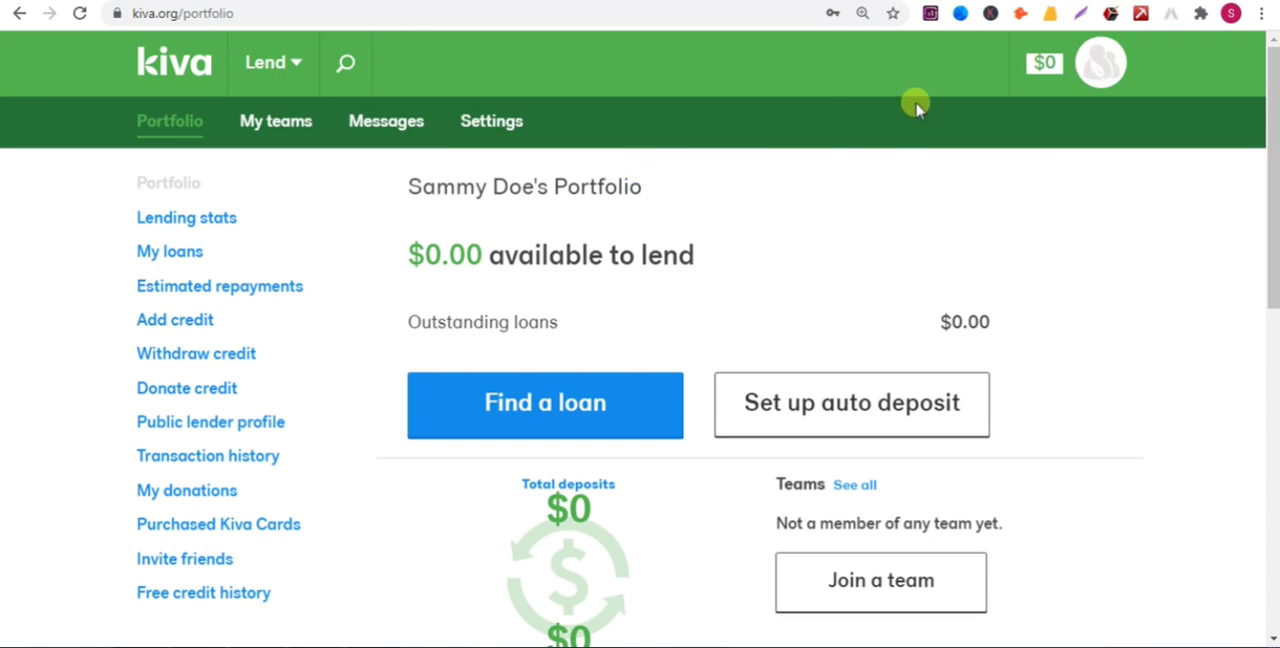
Step: Reach Account settings from the avatar menu's Settings option
click(1100, 62)
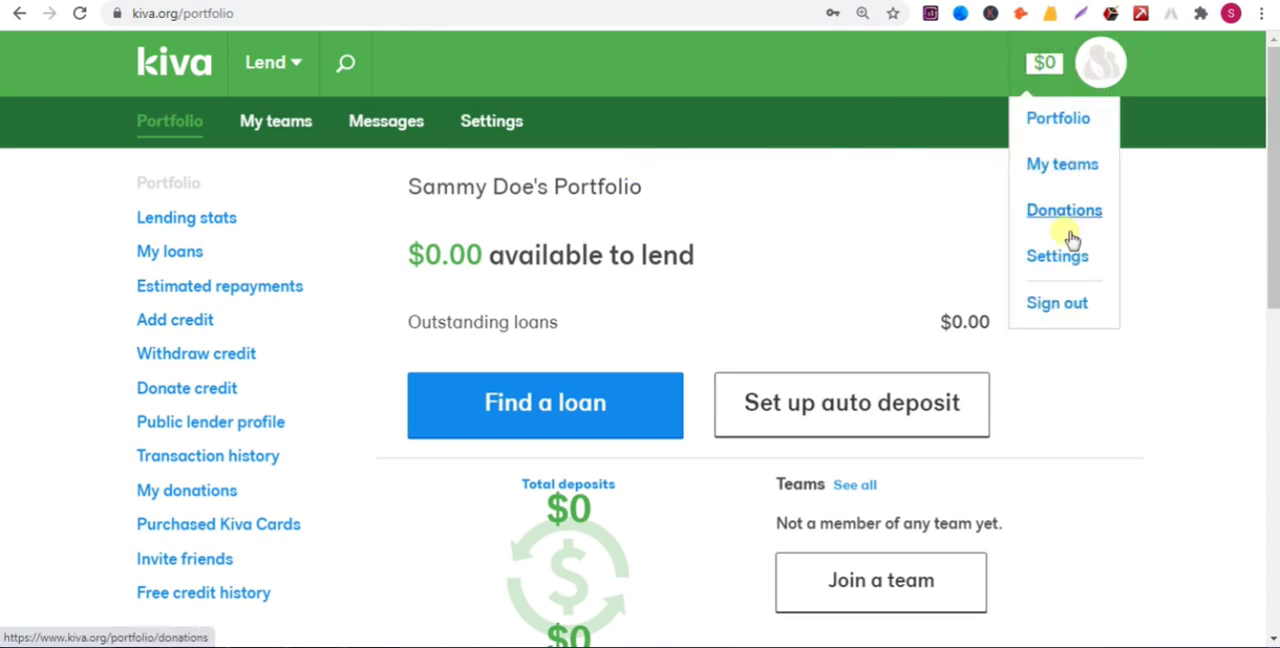
click(1056, 256)
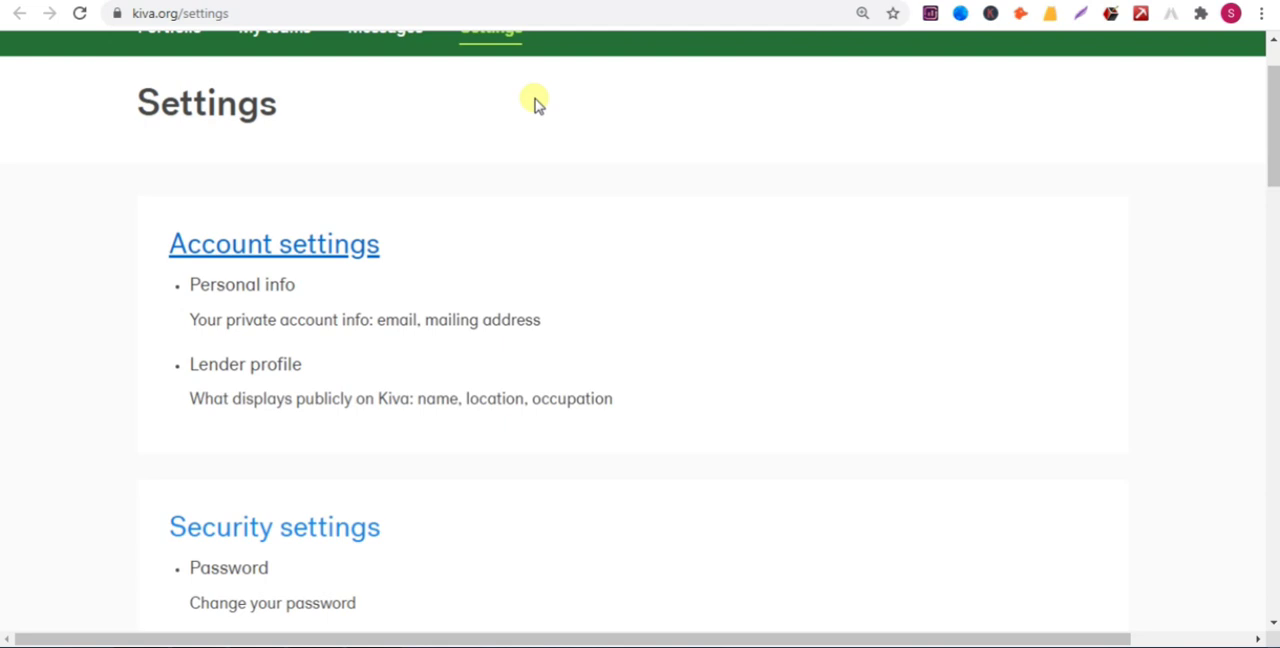
scroll(down, 3)
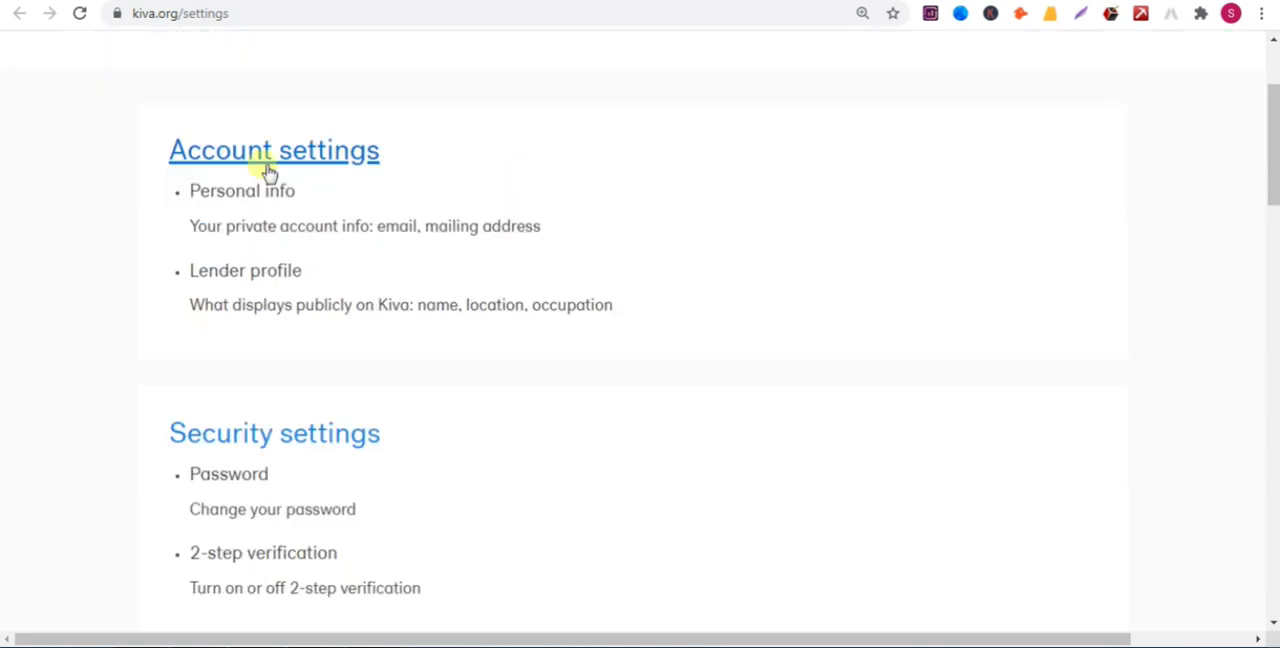
mouse_move(274, 150)
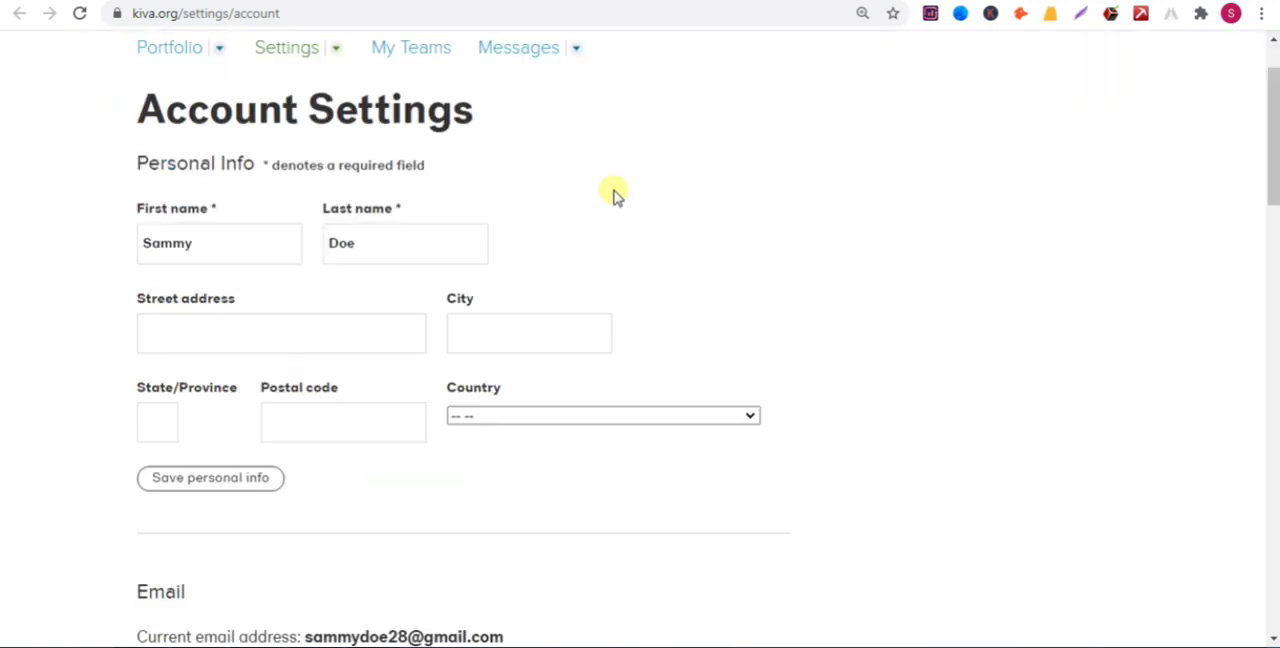
scroll(down, 3)
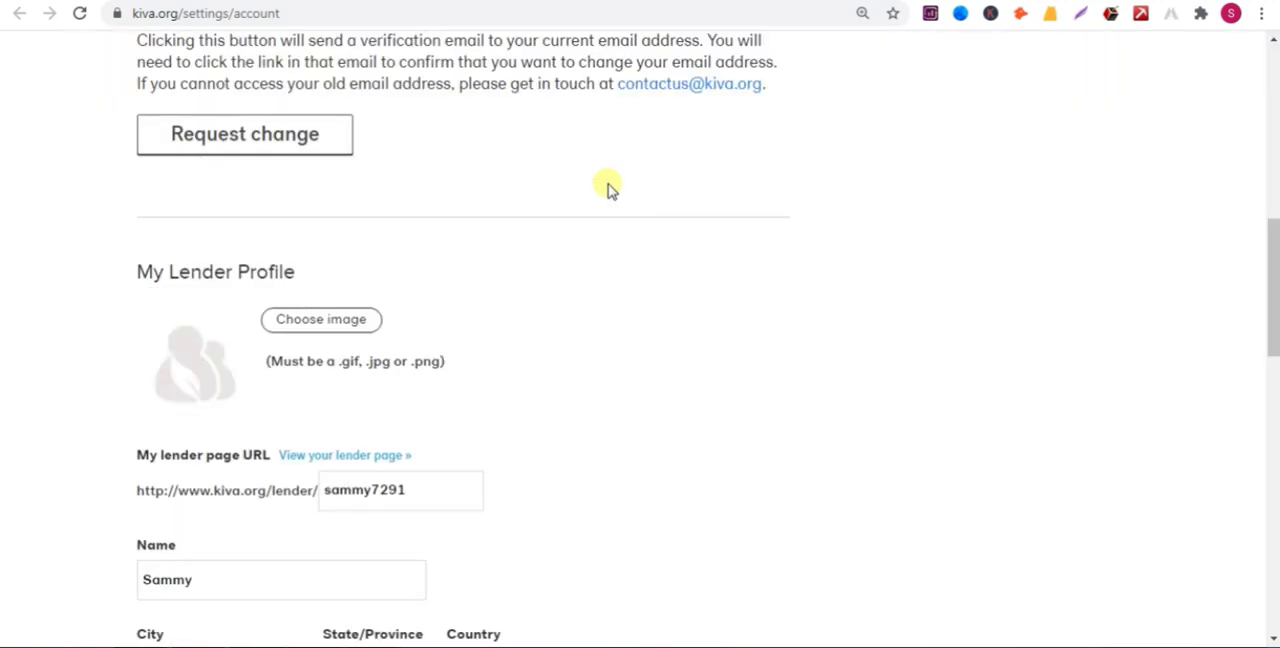
scroll(down, 3)
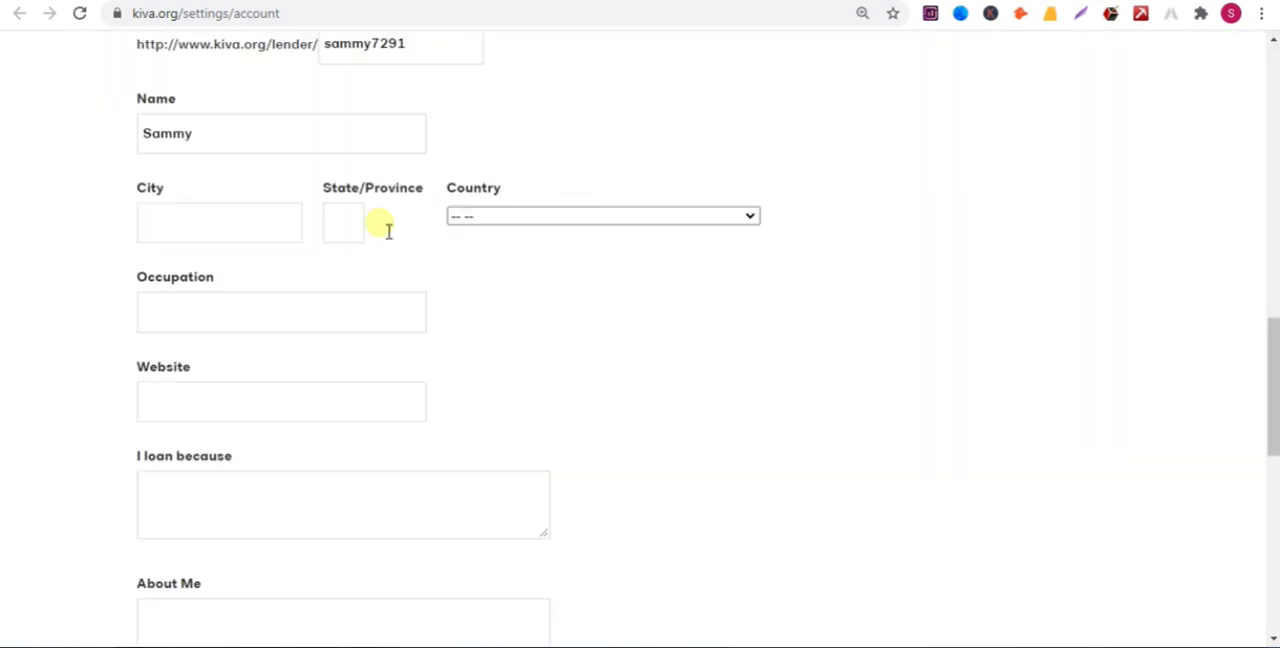
scroll(down, 3)
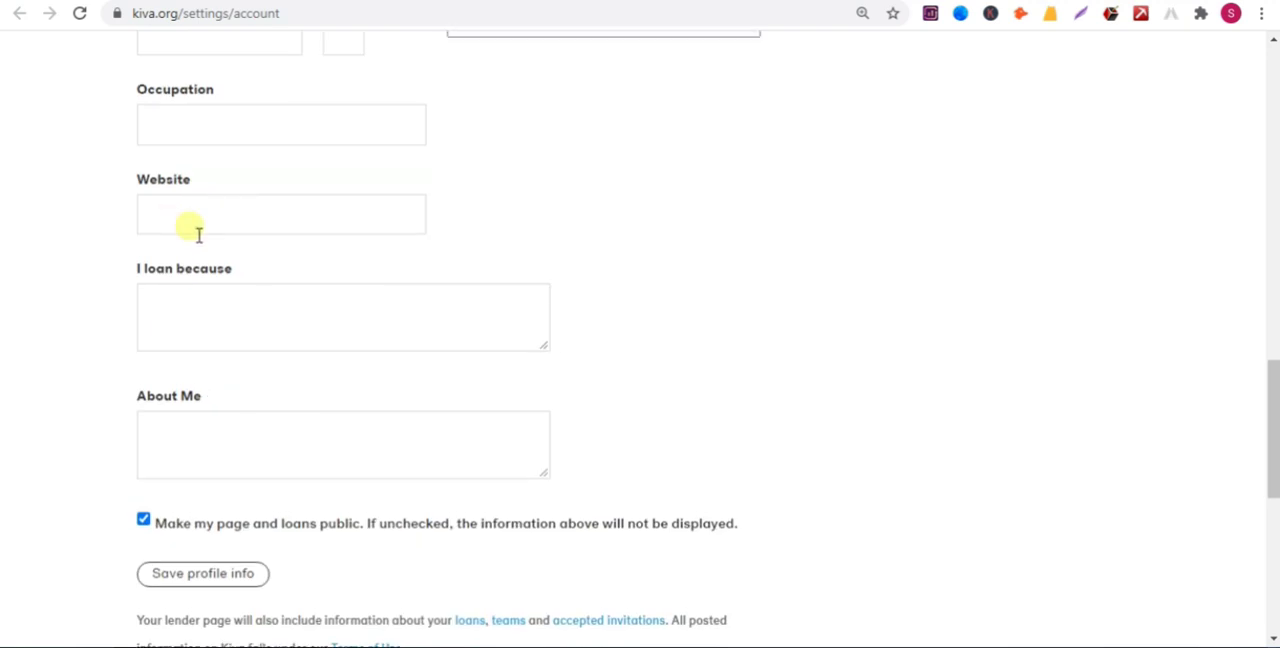
click(280, 214)
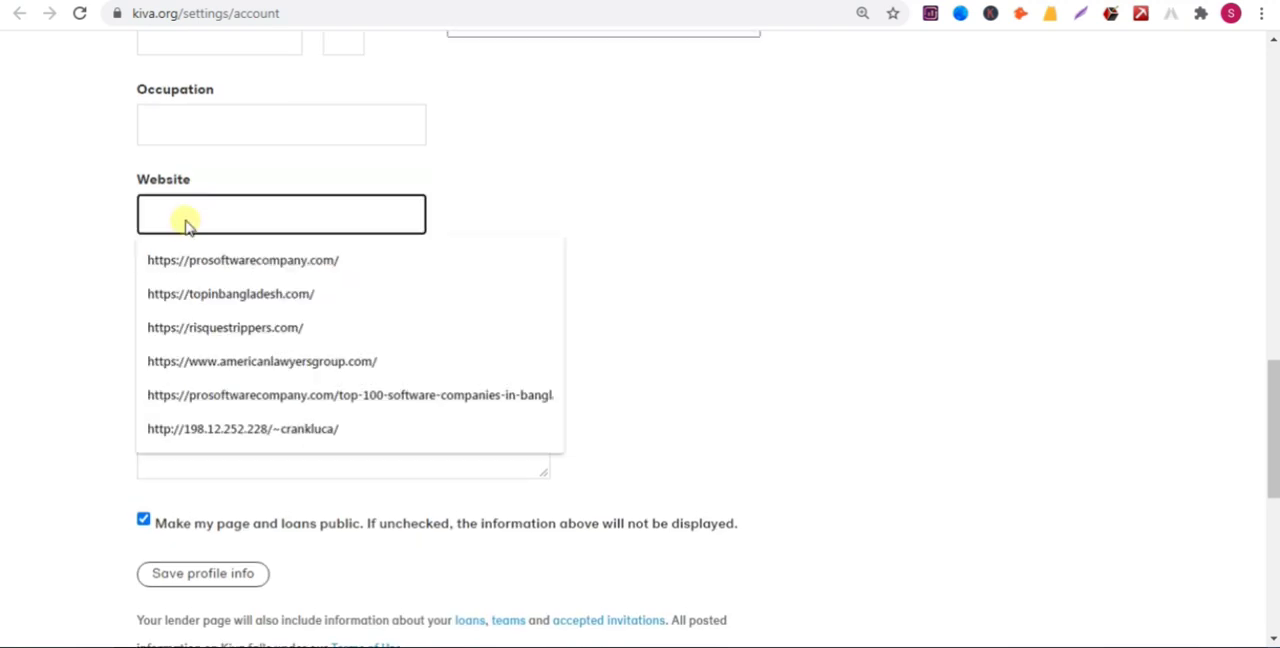
click(244, 260)
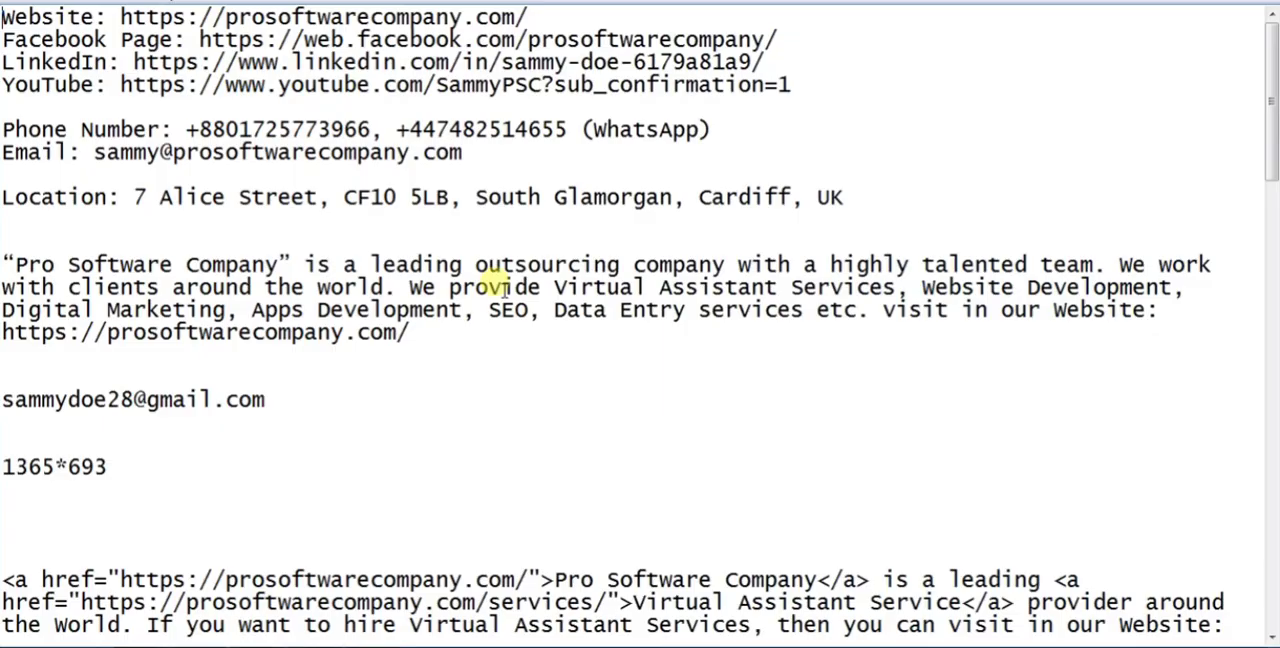
drag(8, 264, 408, 332)
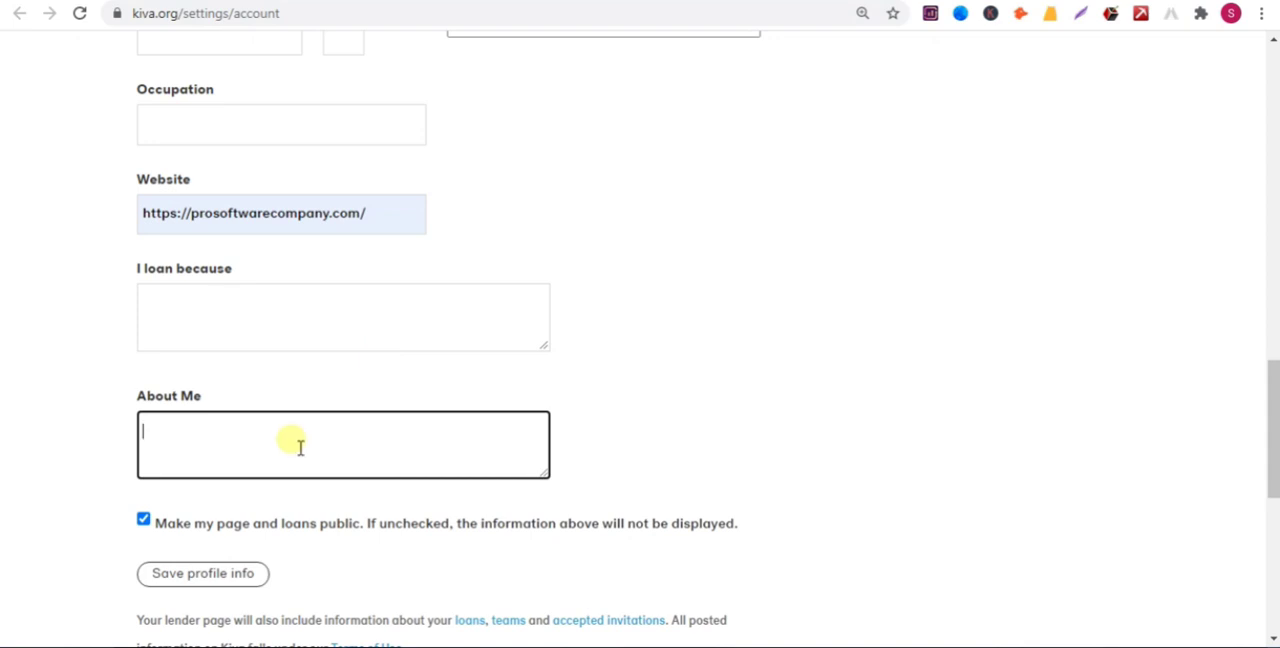
Step: Enter the About Me services description (Development, Digital Marketing, SEO, Data Entry...) and save profile info
text(Development, Digital Marketing, Apps Development, SEO, Data Entry services etc. visit in our Website: https://prosoftwarecompany.com/)
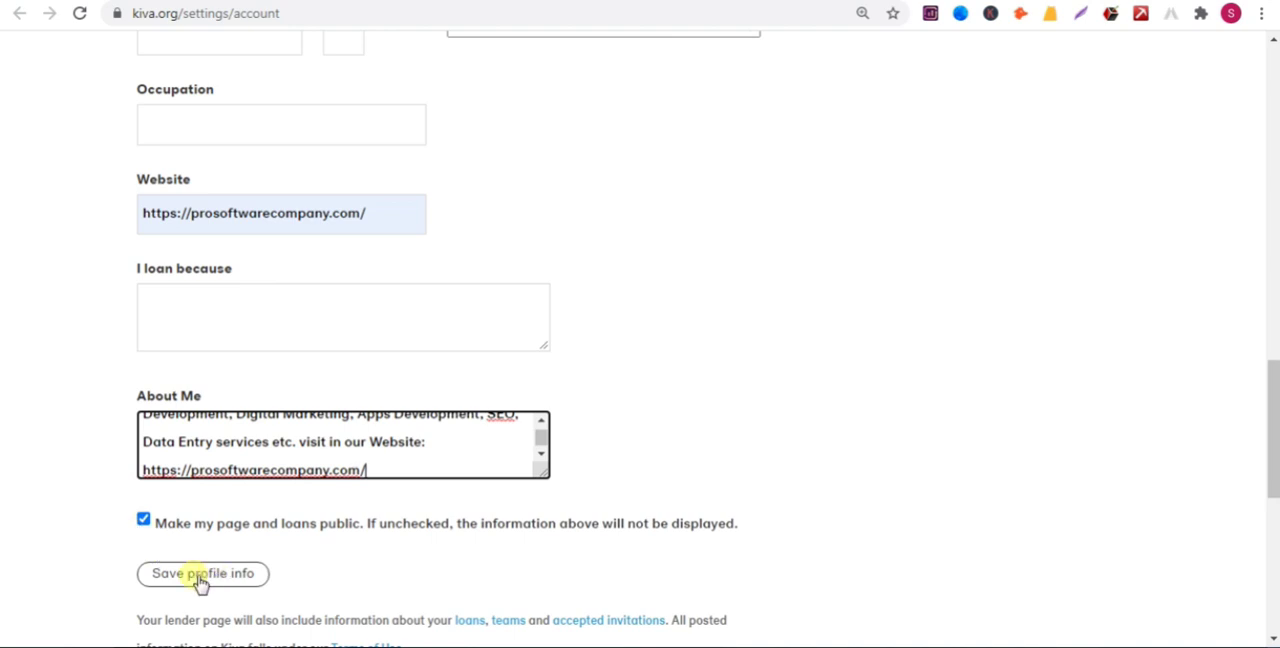
click(202, 572)
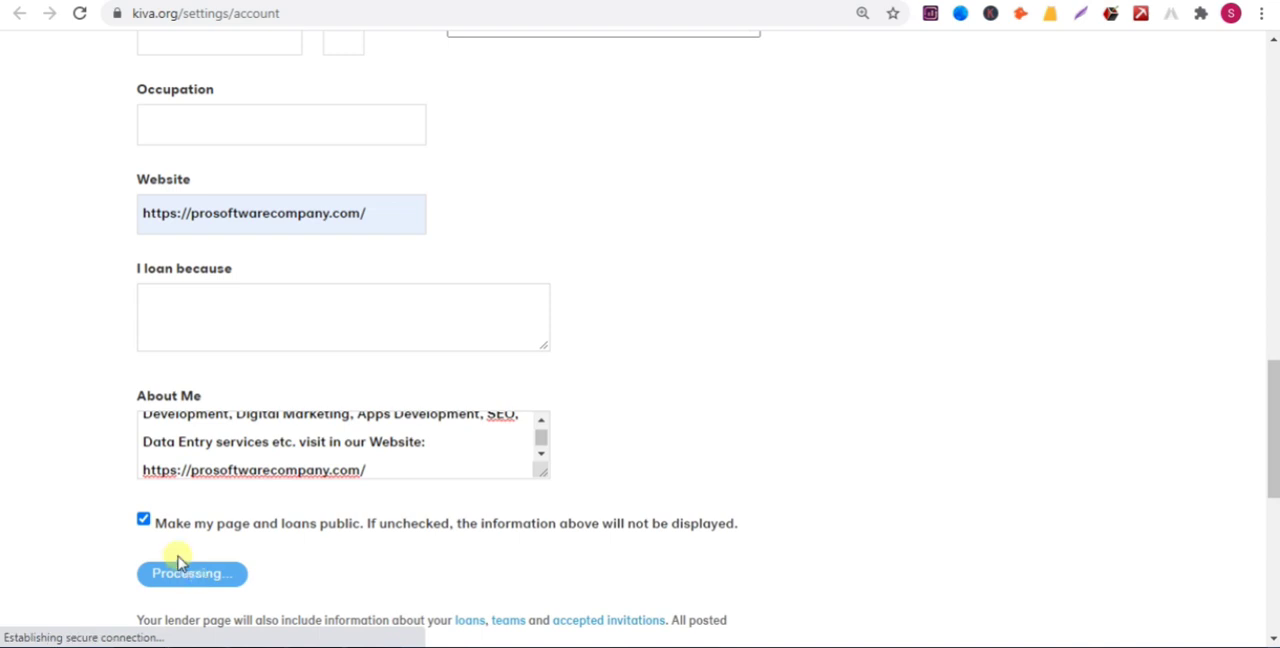
click(192, 572)
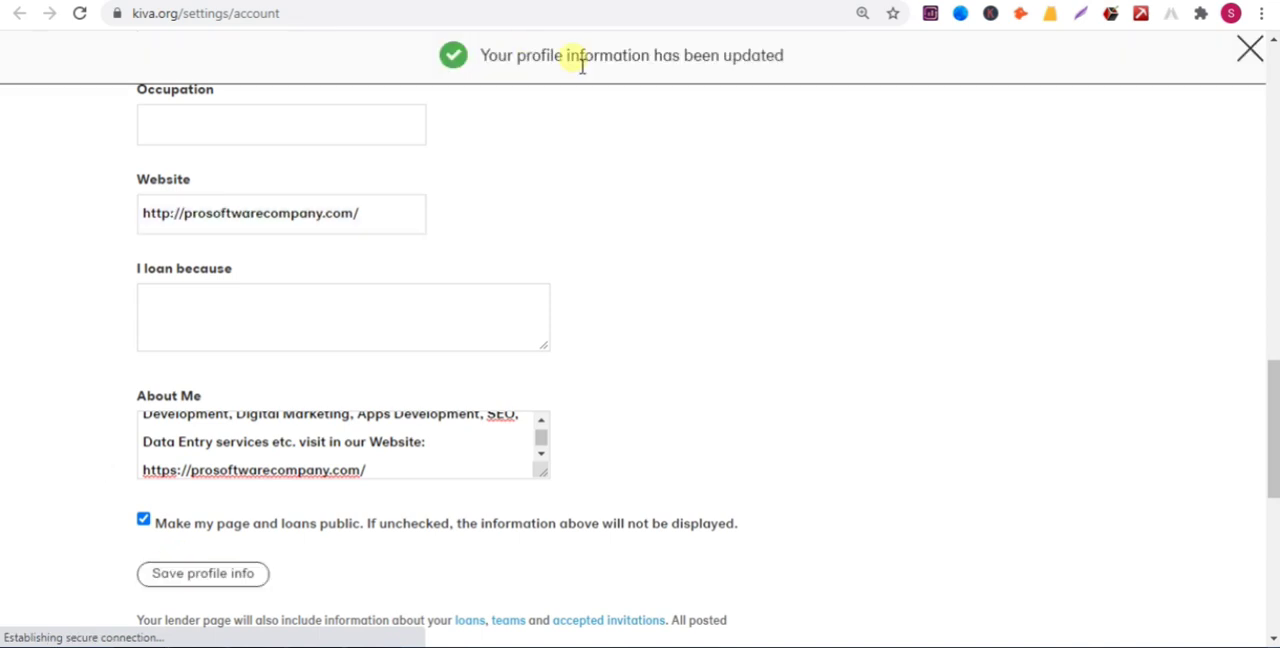
mouse_move(688, 76)
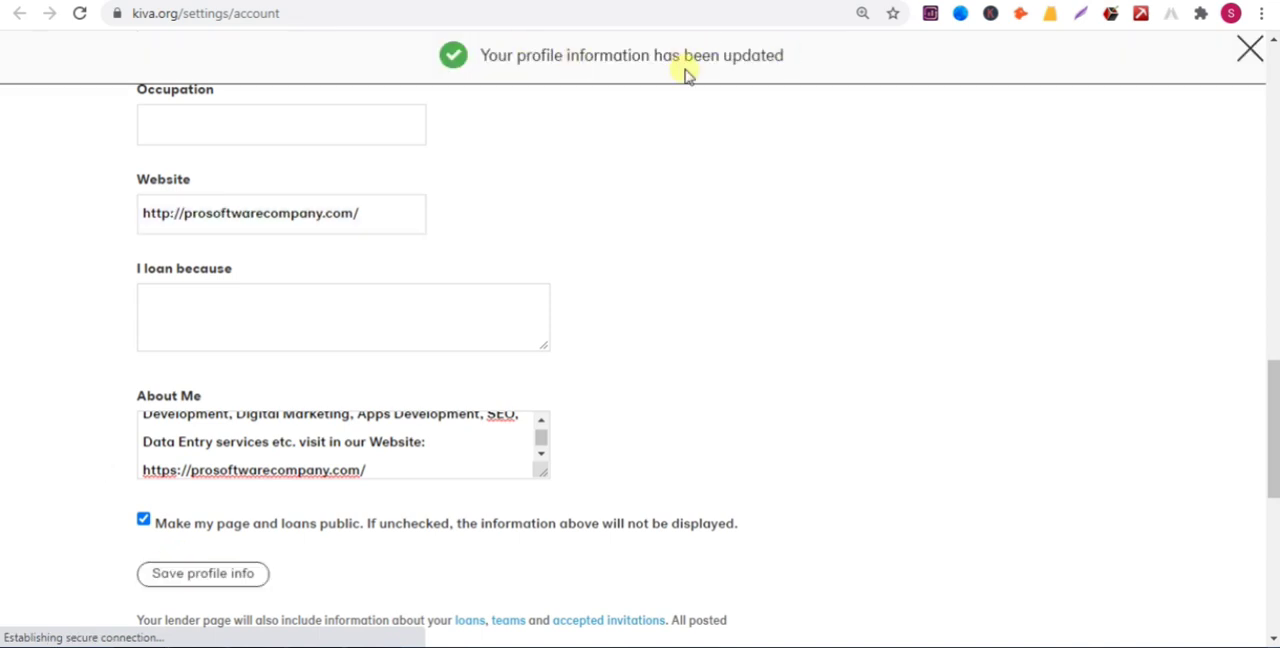
Step: Return to the top of Account Settings and head to the lending Portfolio overview
scroll(up, 3)
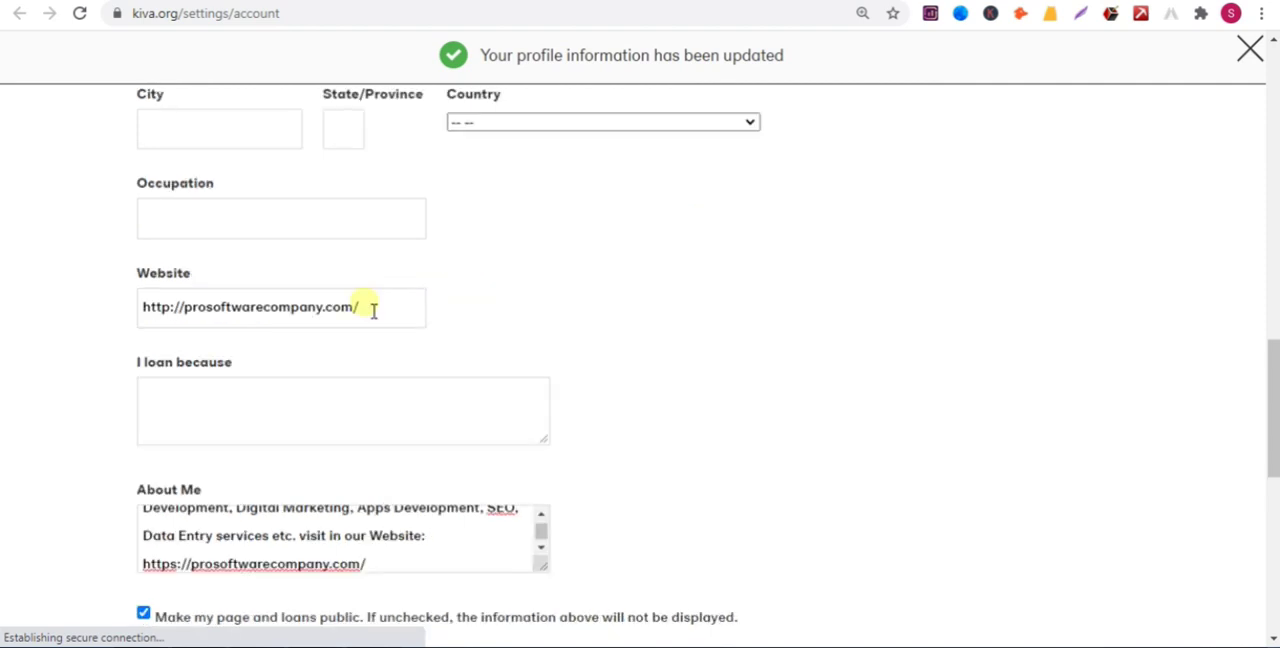
mouse_move(656, 220)
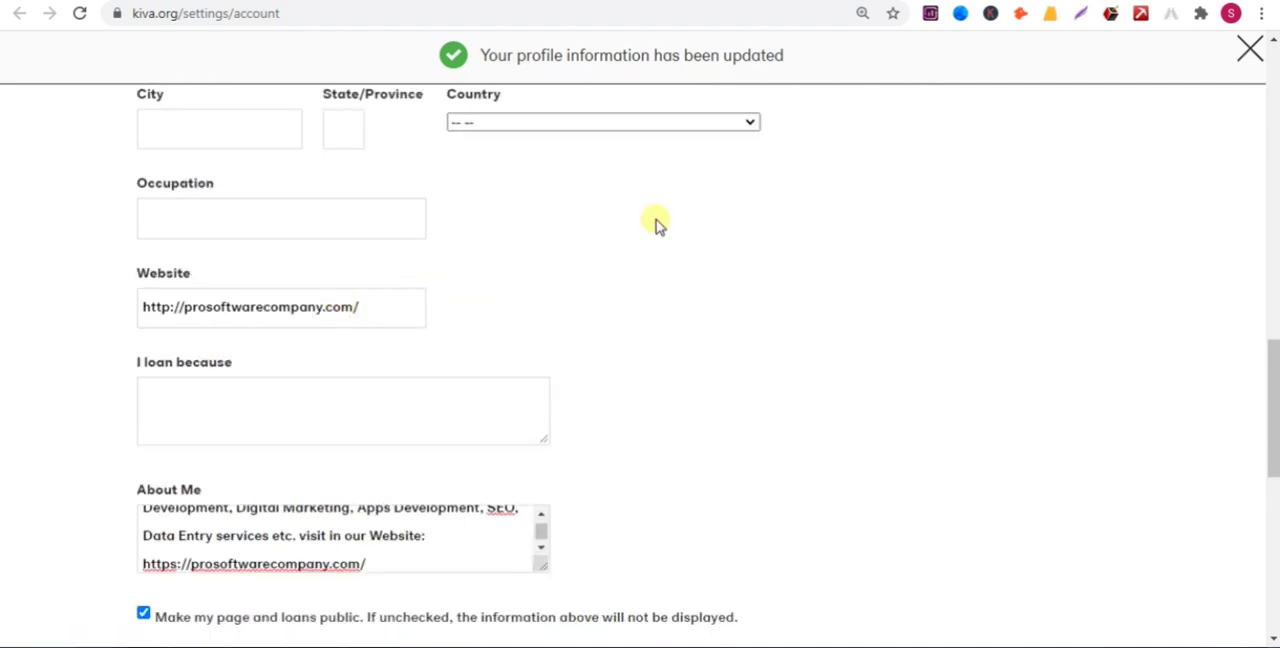
scroll(up, 3)
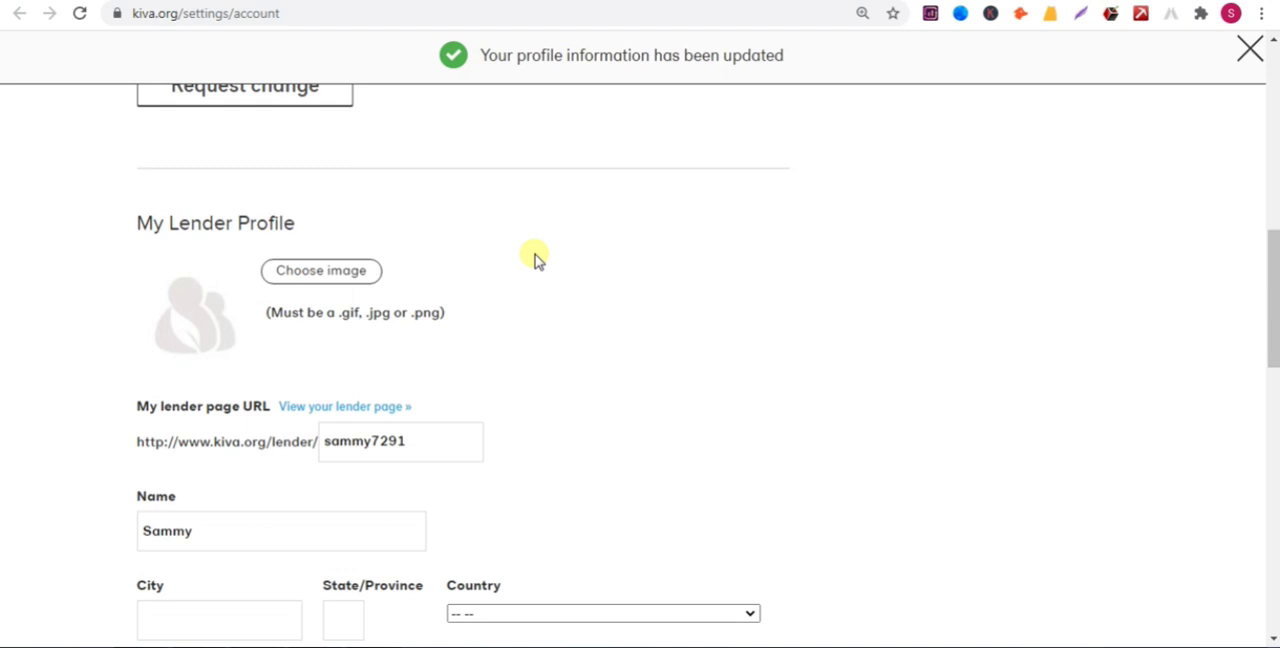
scroll(up, 3)
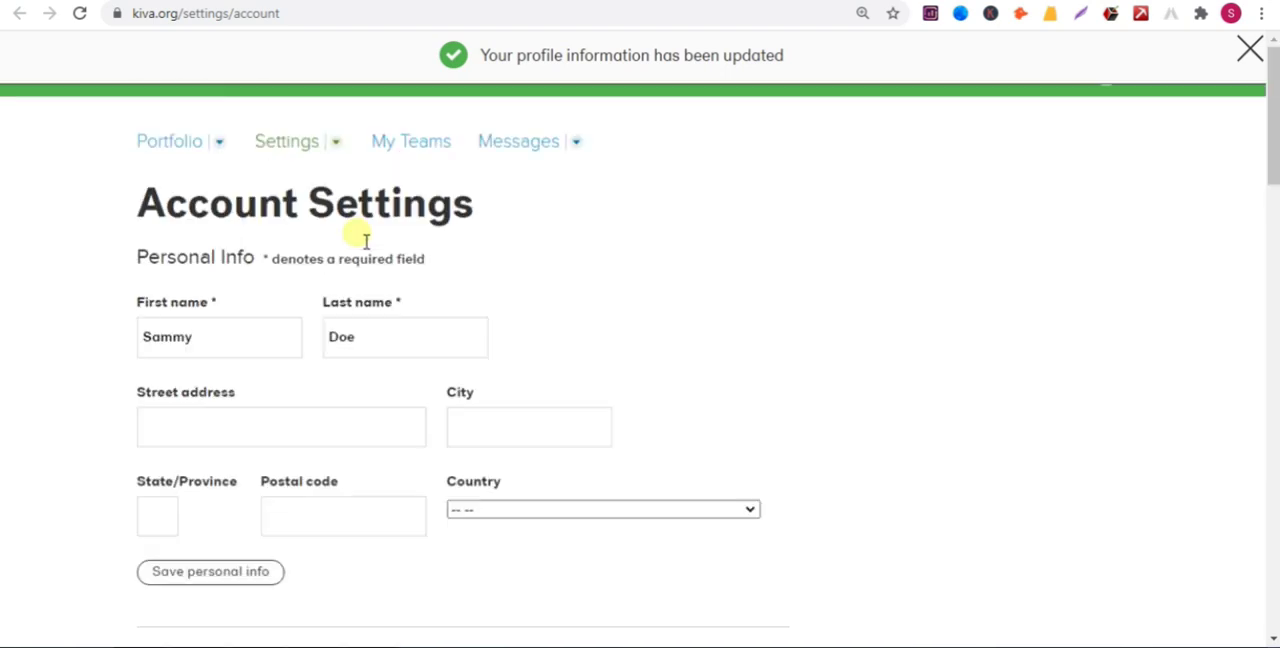
click(170, 140)
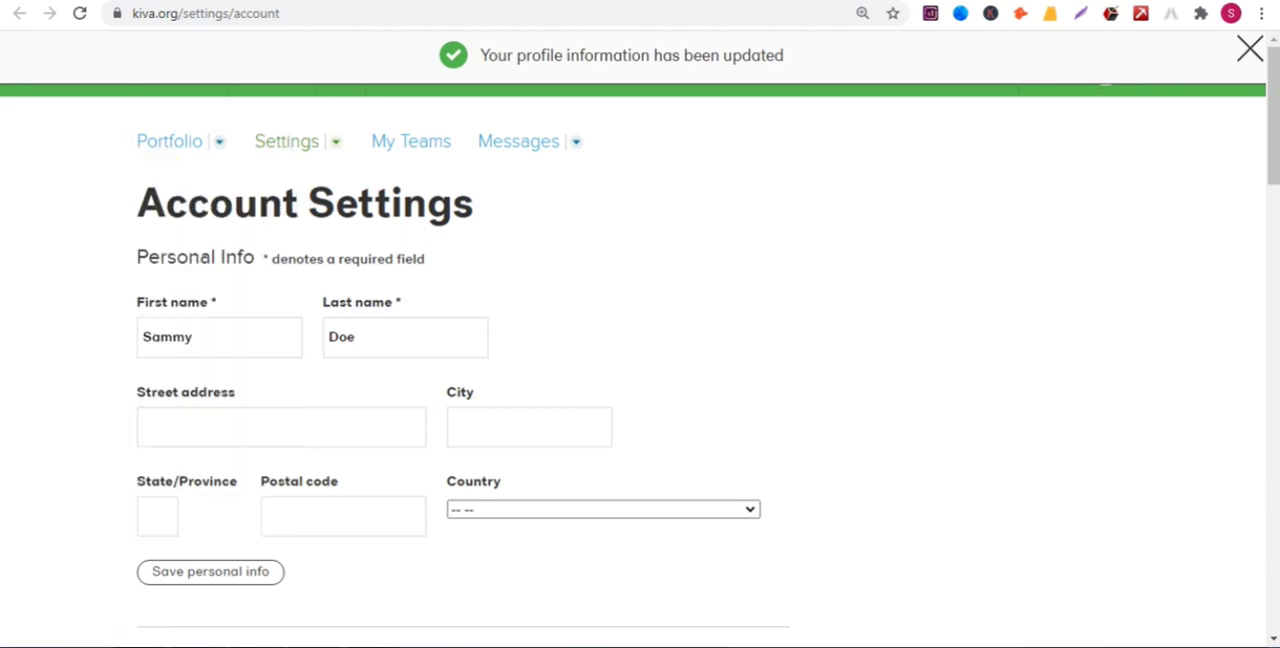
Step: View Sammy's public lender profile with the About Me description and website link
click(168, 140)
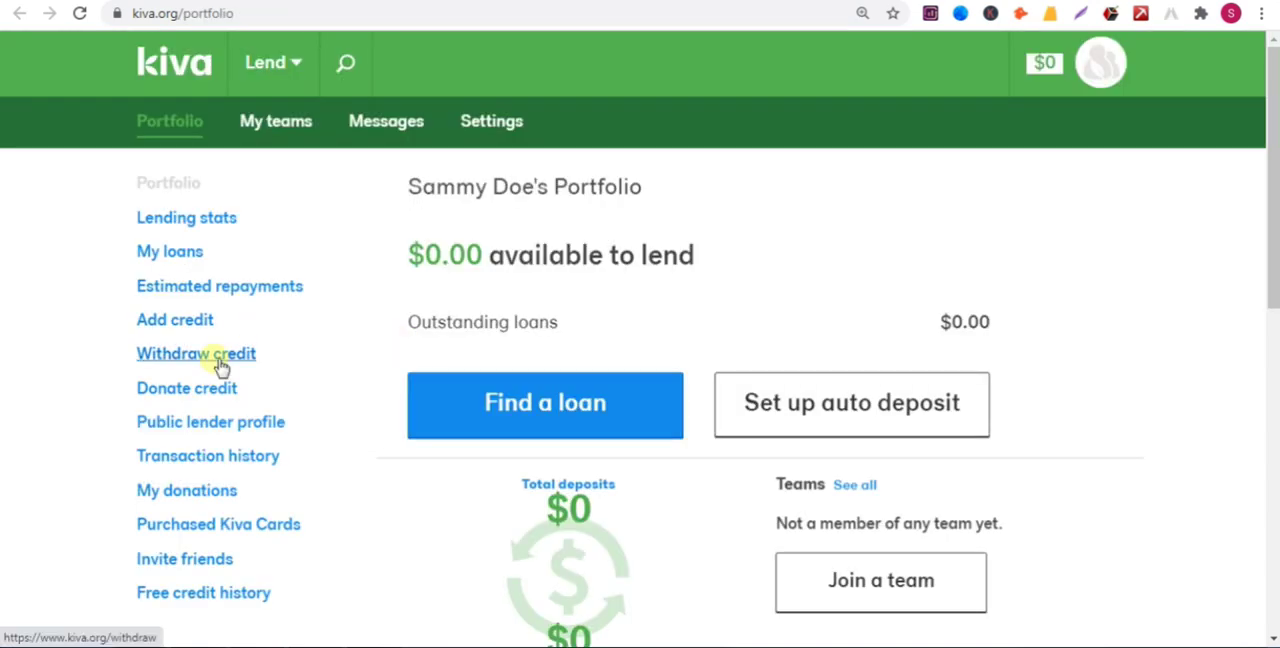
mouse_move(210, 420)
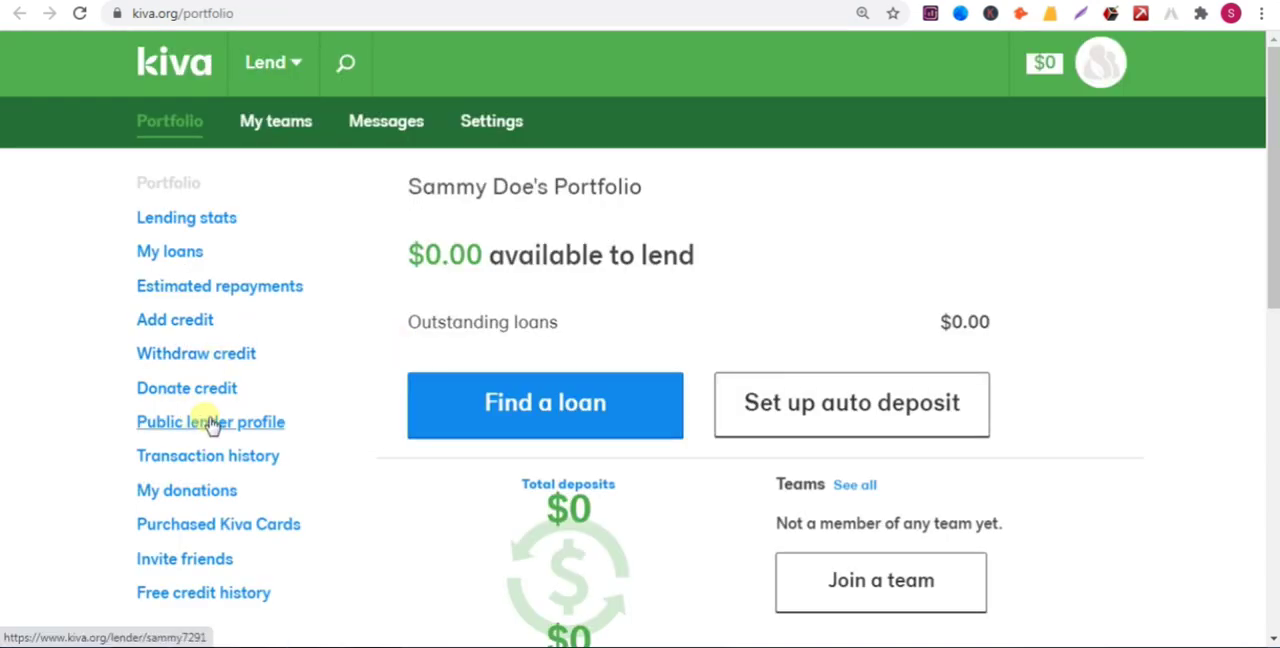
mouse_move(532, 352)
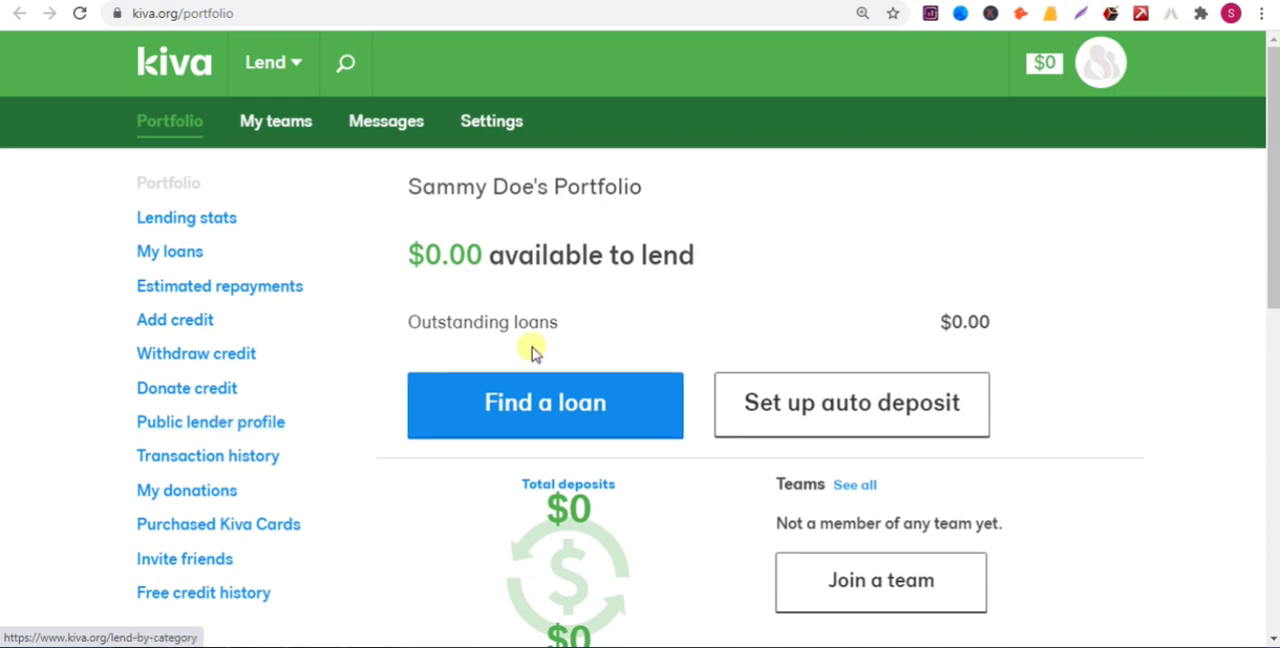
click(210, 420)
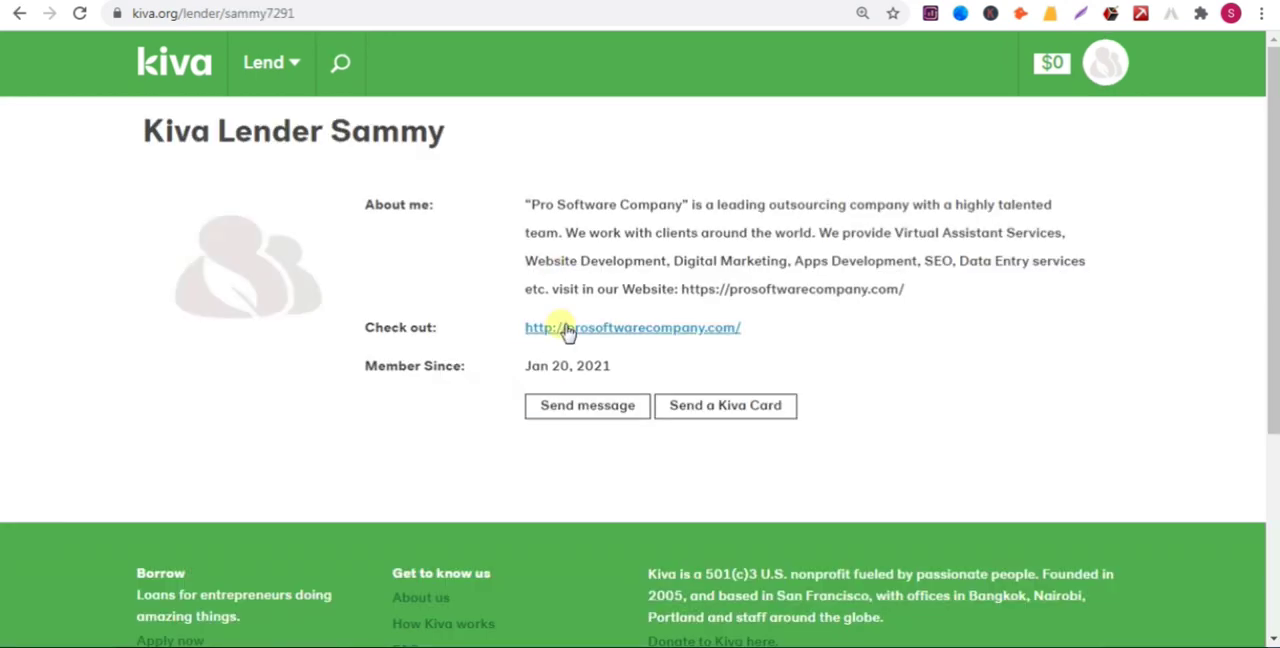
mouse_move(636, 336)
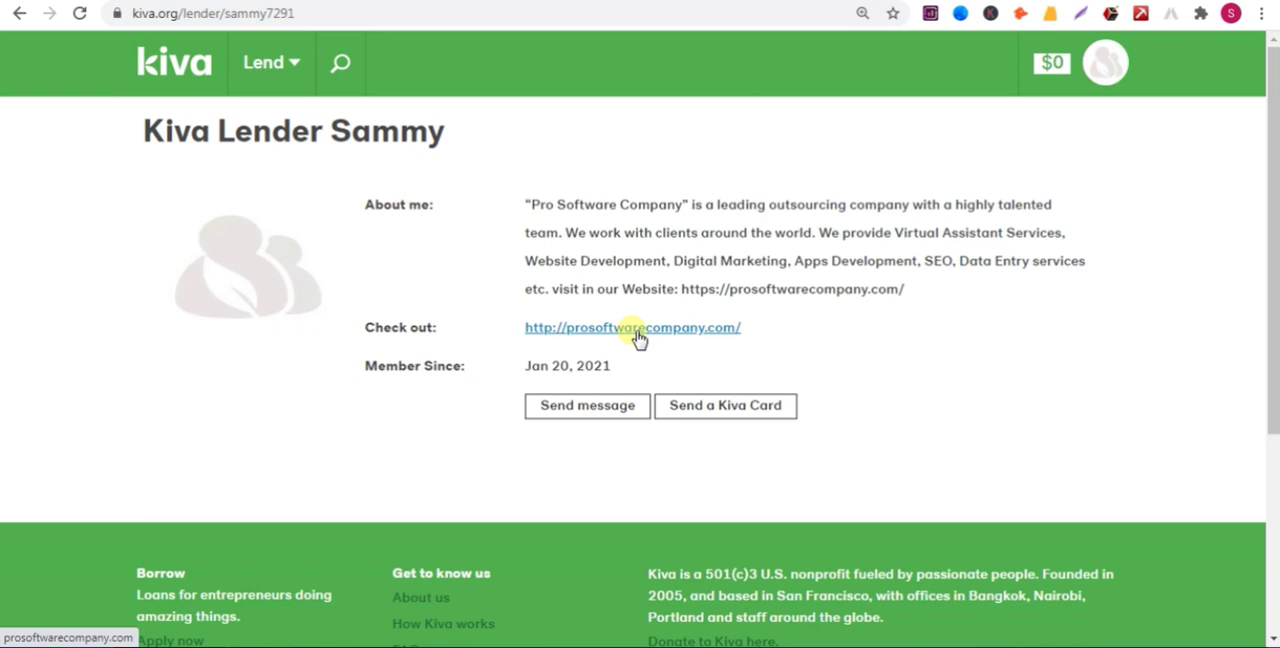
mouse_move(536, 222)
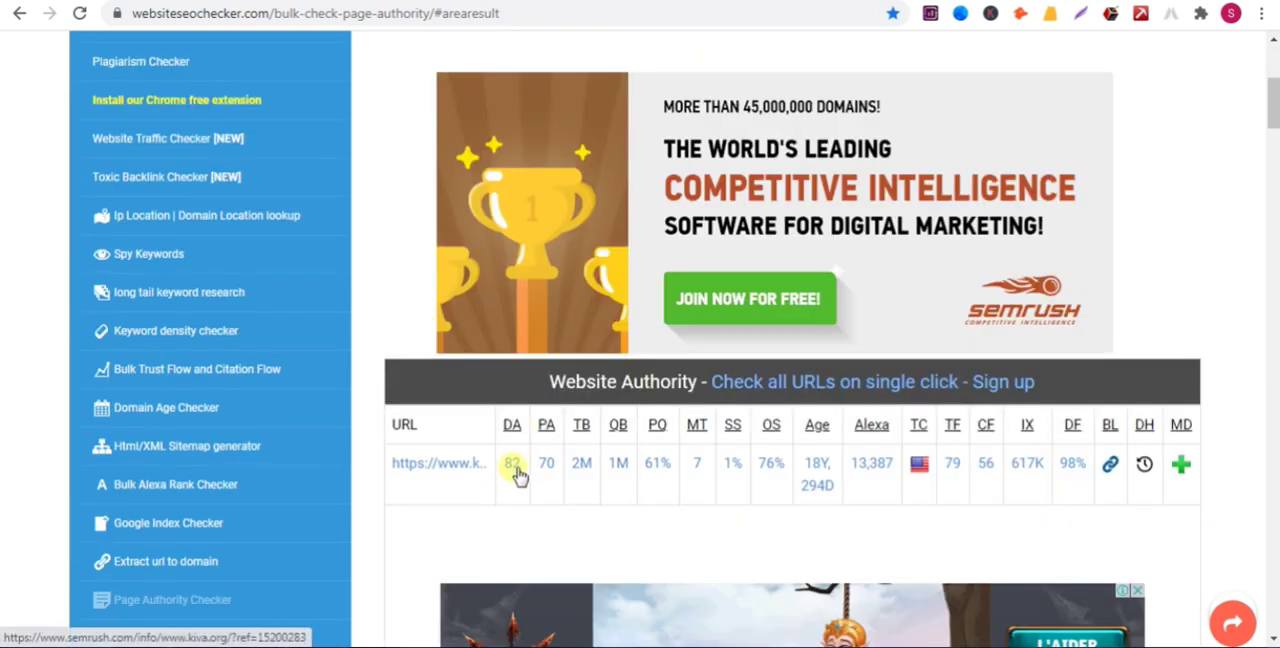
mouse_move(548, 462)
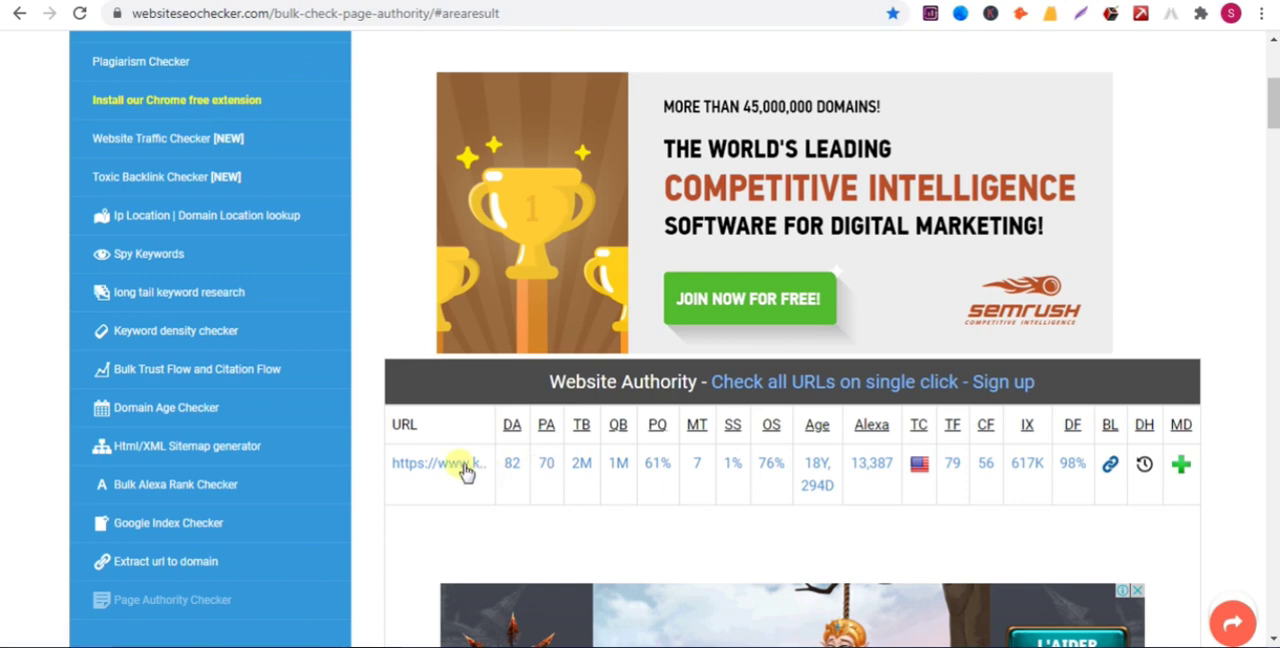
mouse_move(464, 462)
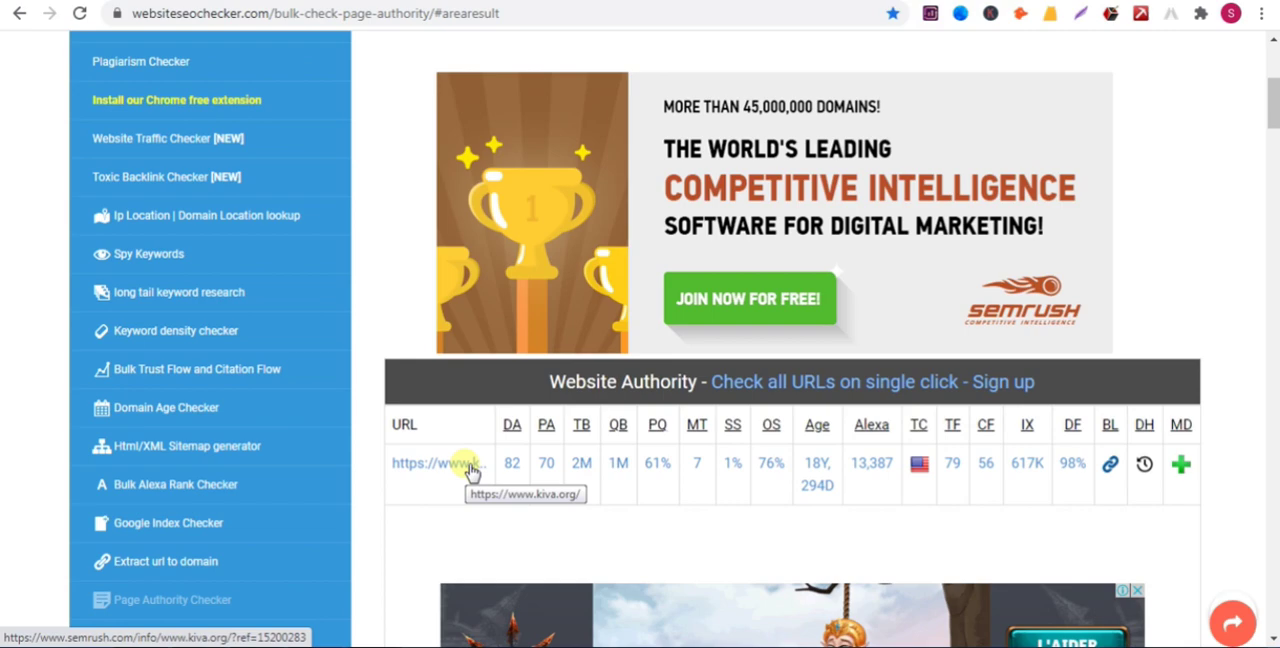
mouse_move(770, 498)
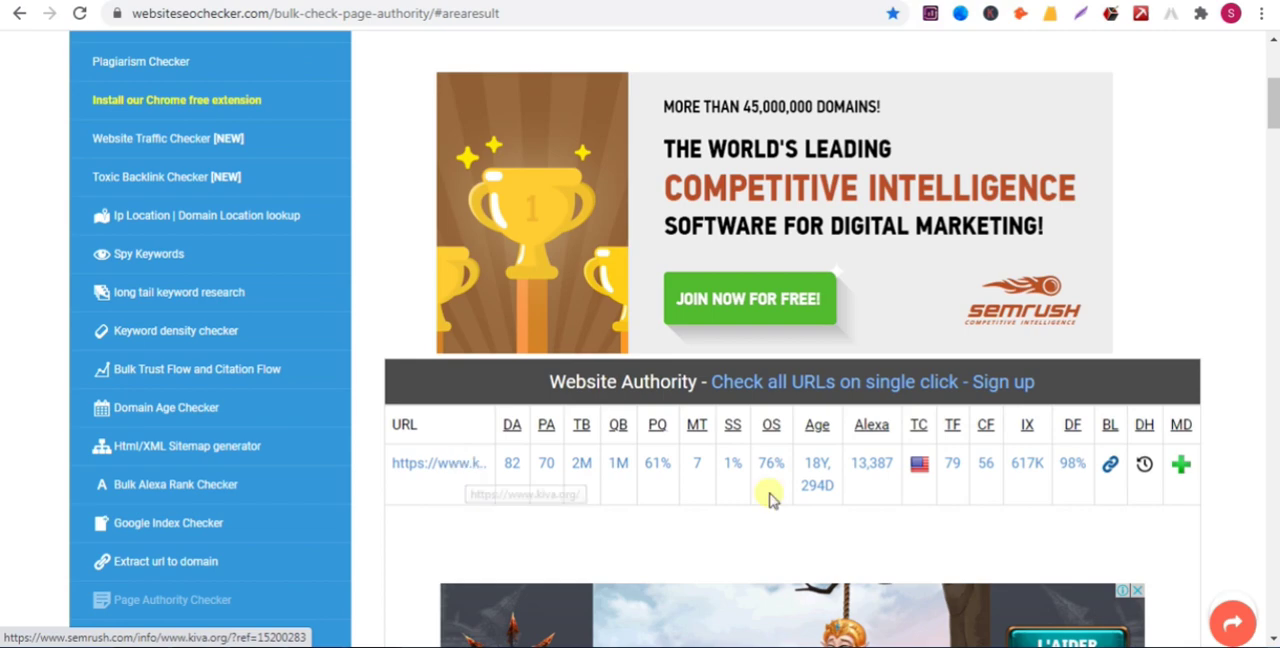
mouse_move(816, 484)
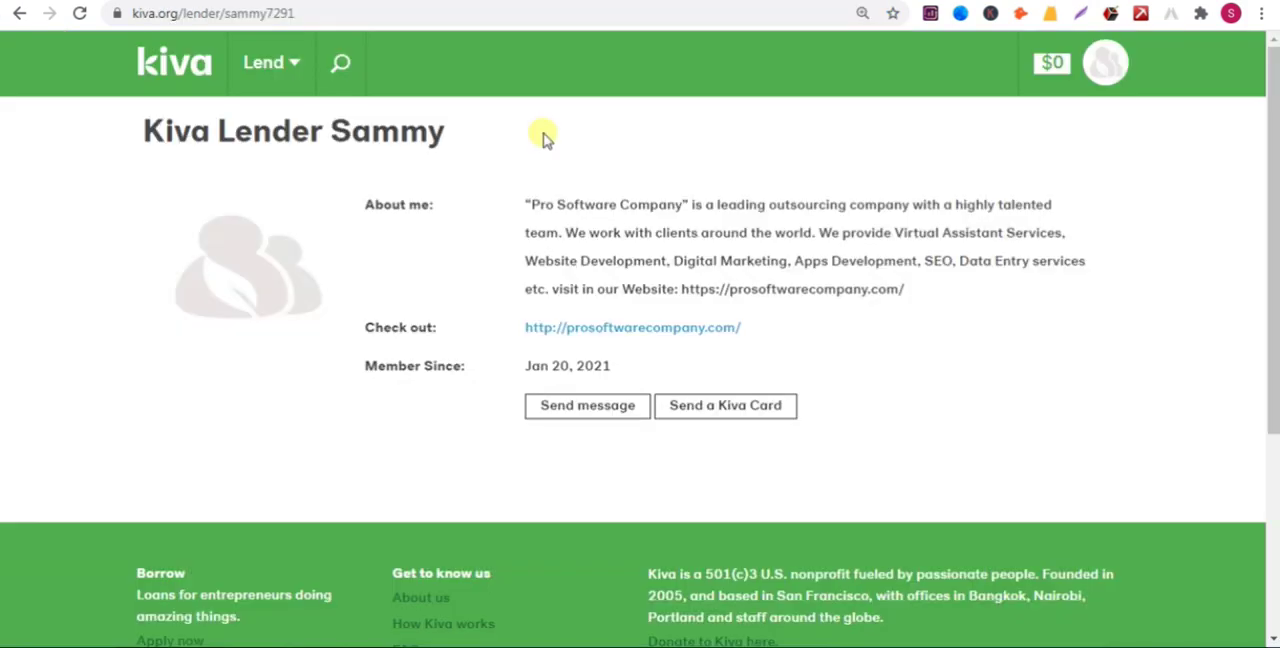
mouse_move(648, 350)
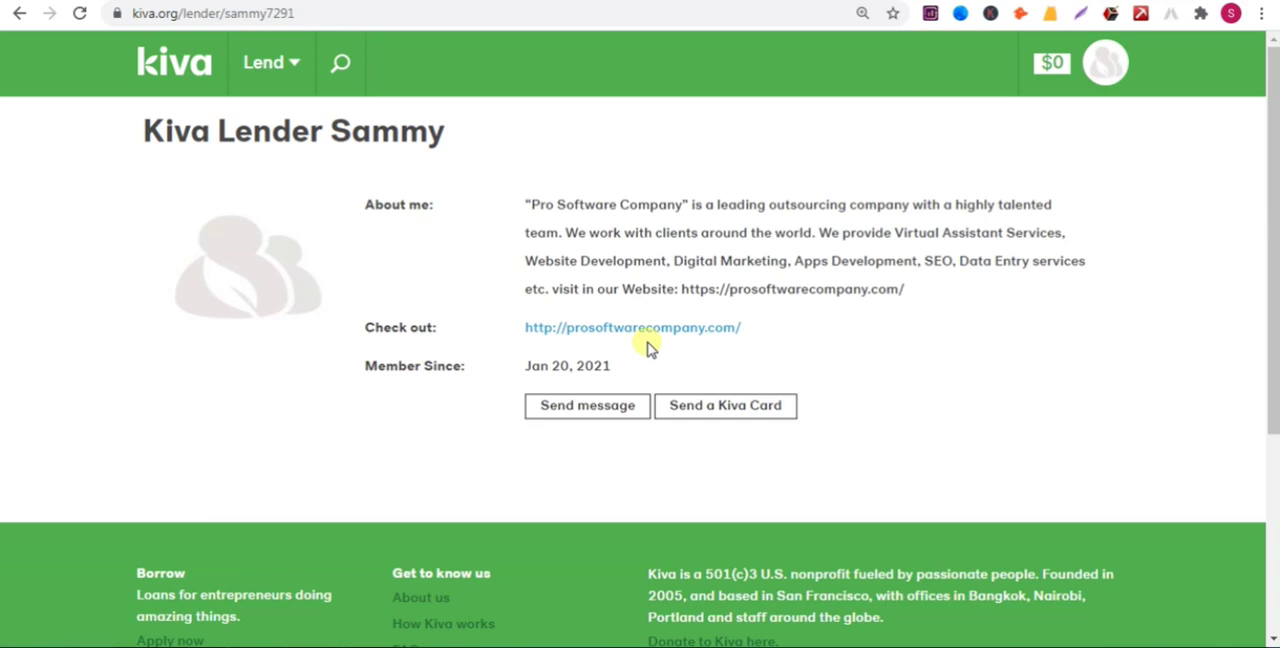